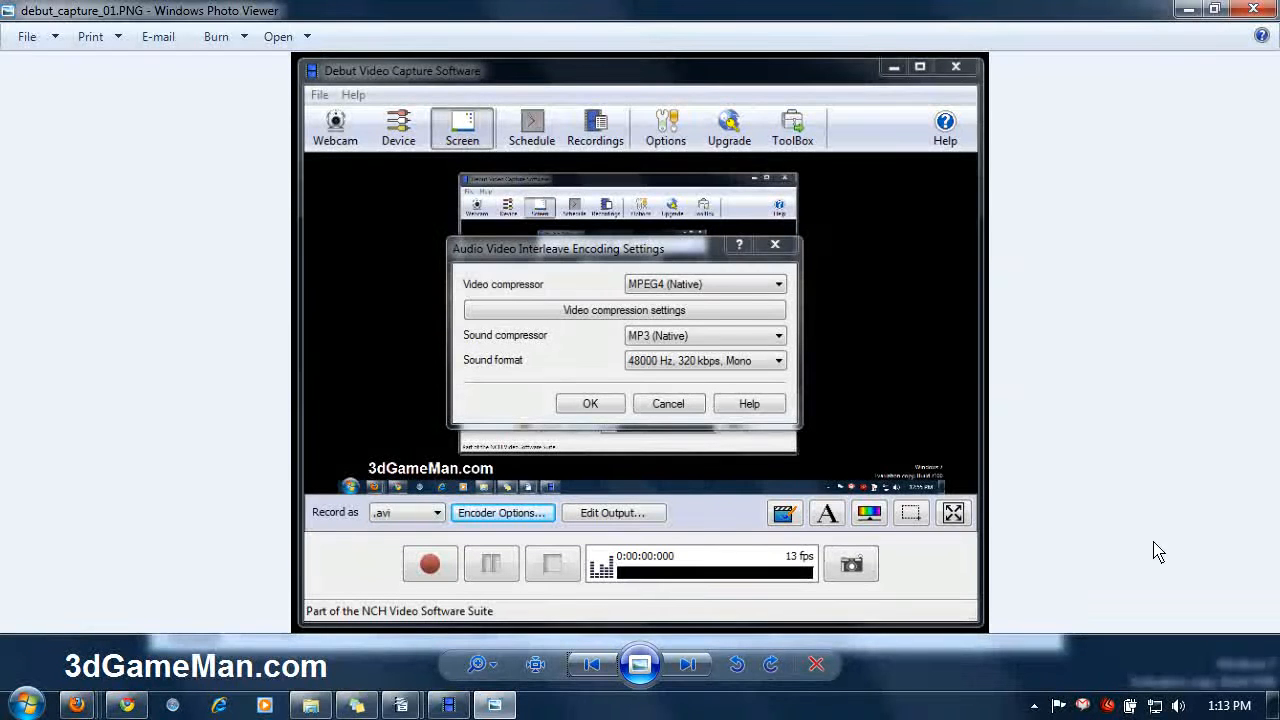
{"action": "mouse_move", "coordinate": [1168, 556]}
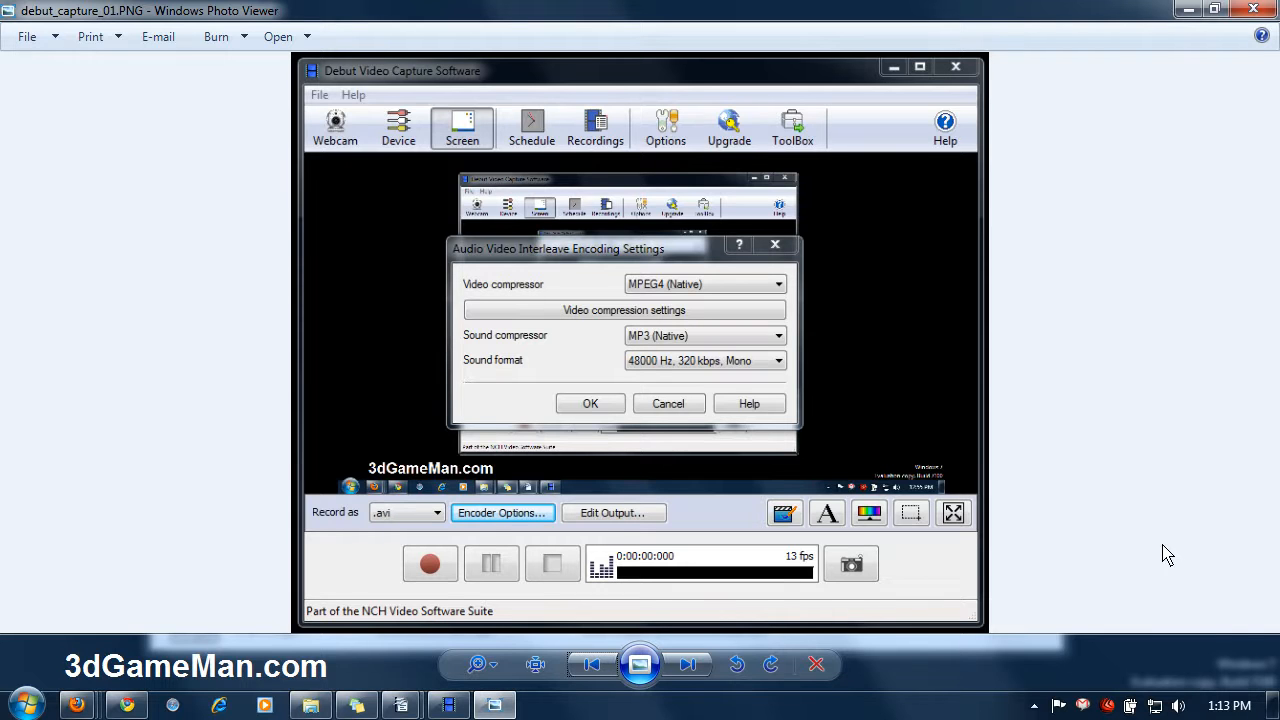
{"action": "mouse_move", "coordinate": [378, 90]}
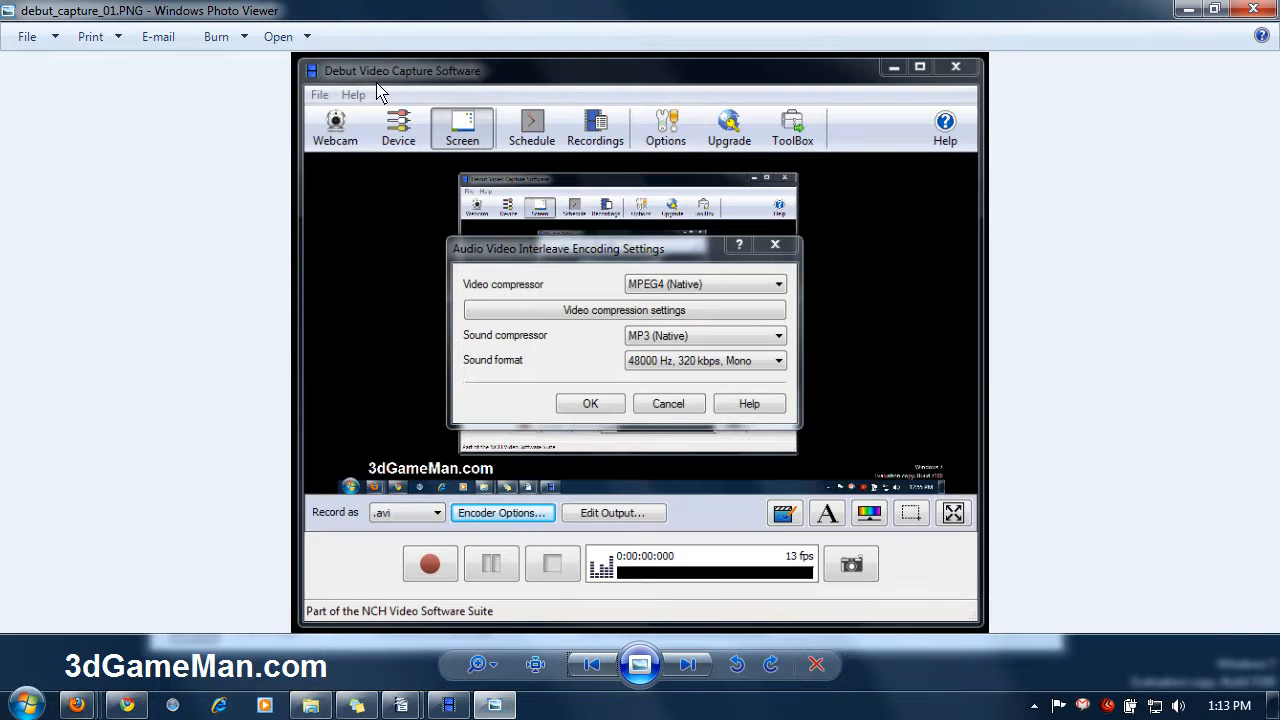
{"action": "mouse_move", "coordinate": [450, 84]}
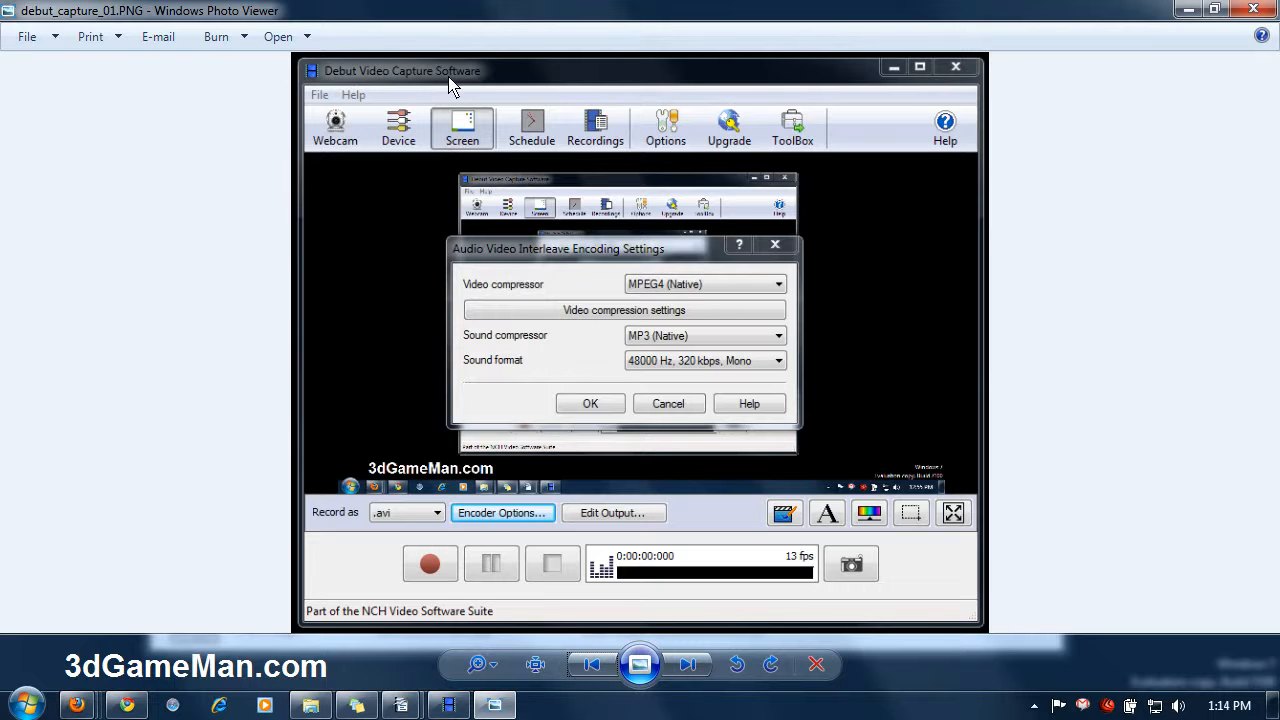
{"action": "mouse_move", "coordinate": [376, 628]}
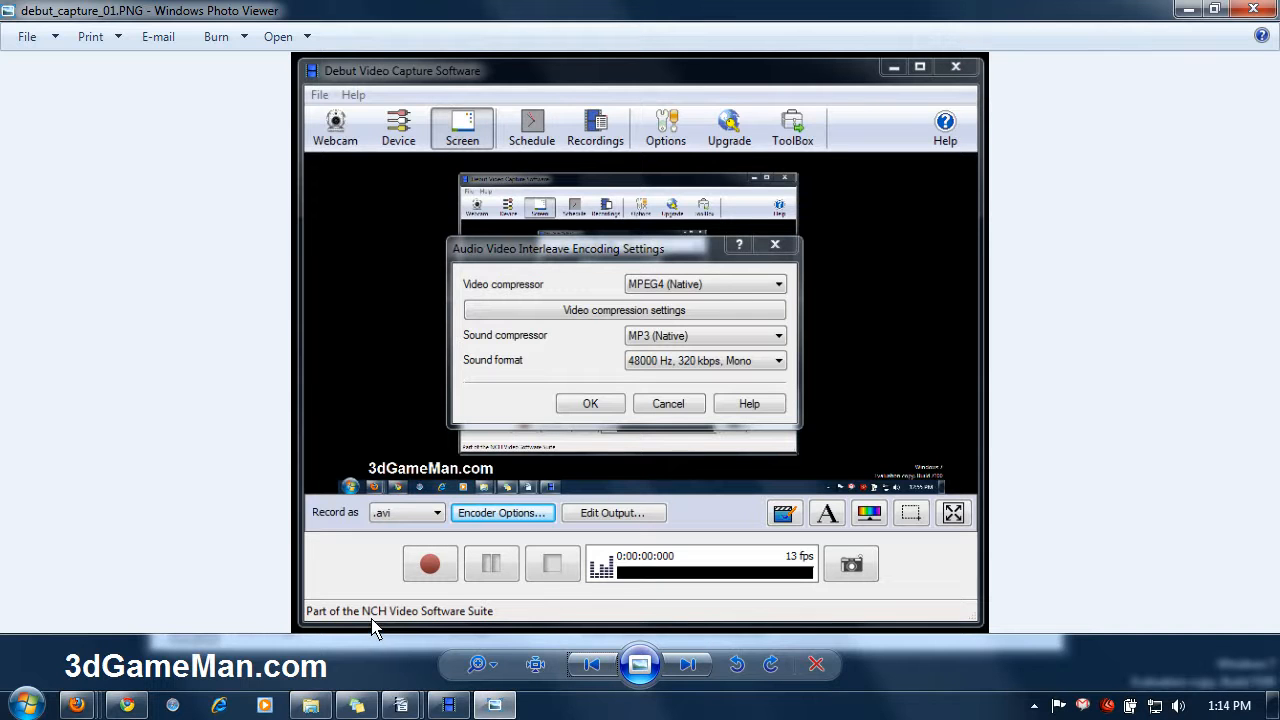
{"action": "mouse_move", "coordinate": [484, 628]}
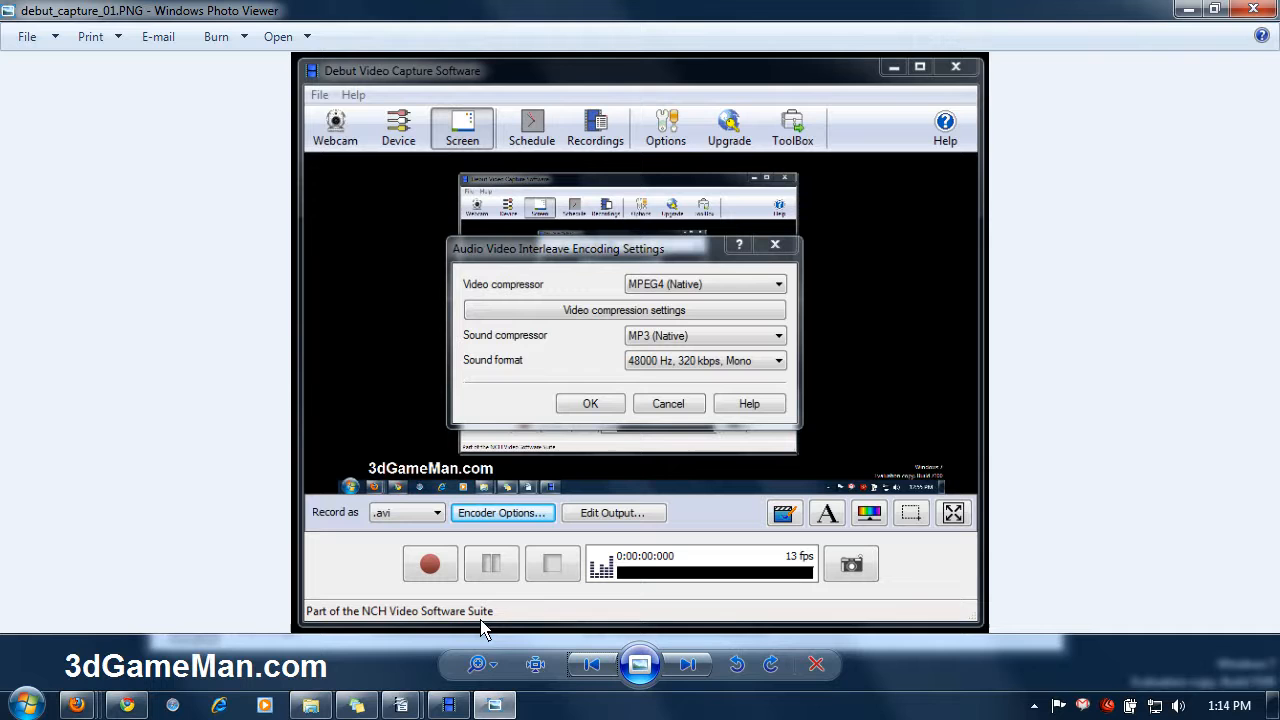
{"action": "mouse_move", "coordinate": [702, 484]}
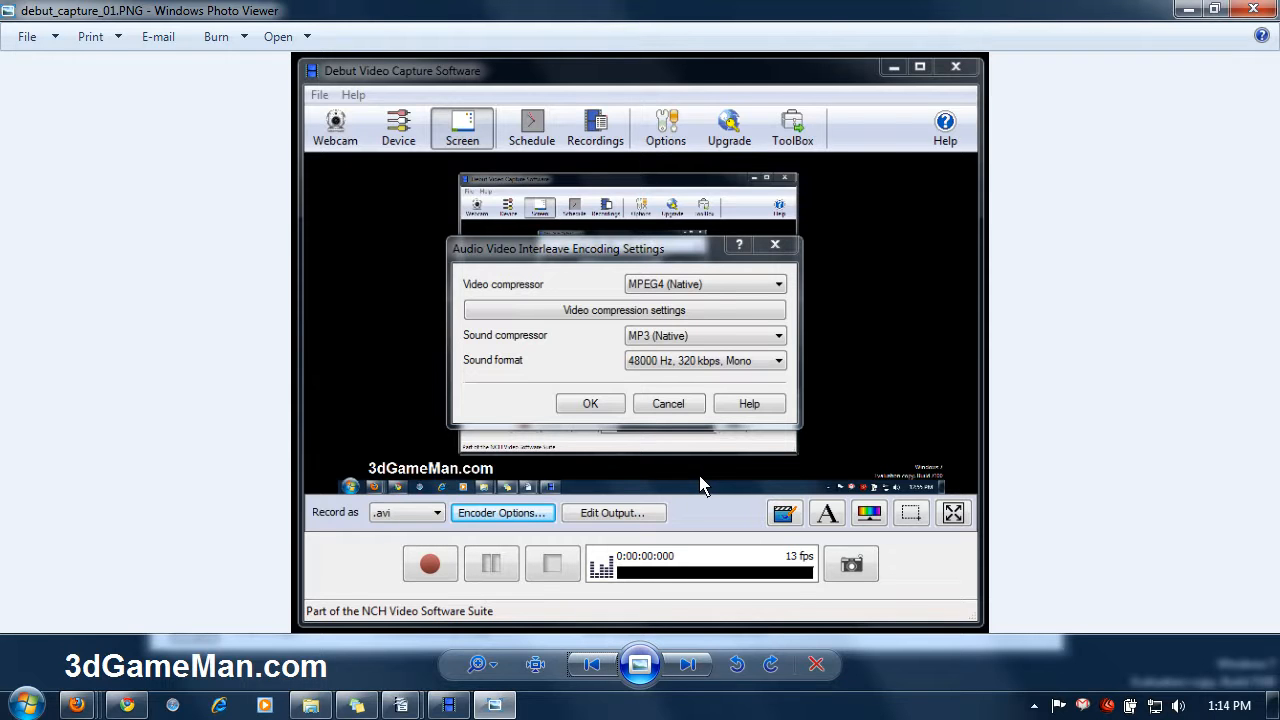
{"action": "mouse_move", "coordinate": [424, 350]}
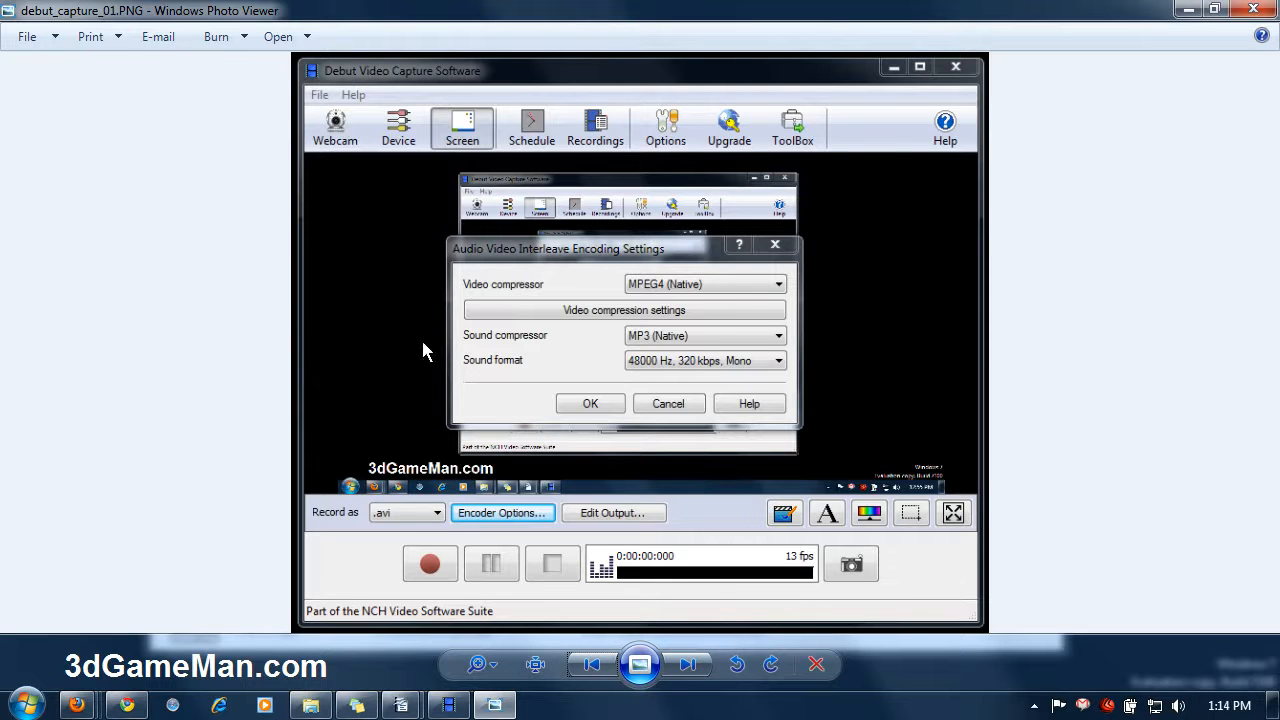
{"action": "mouse_move", "coordinate": [324, 548]}
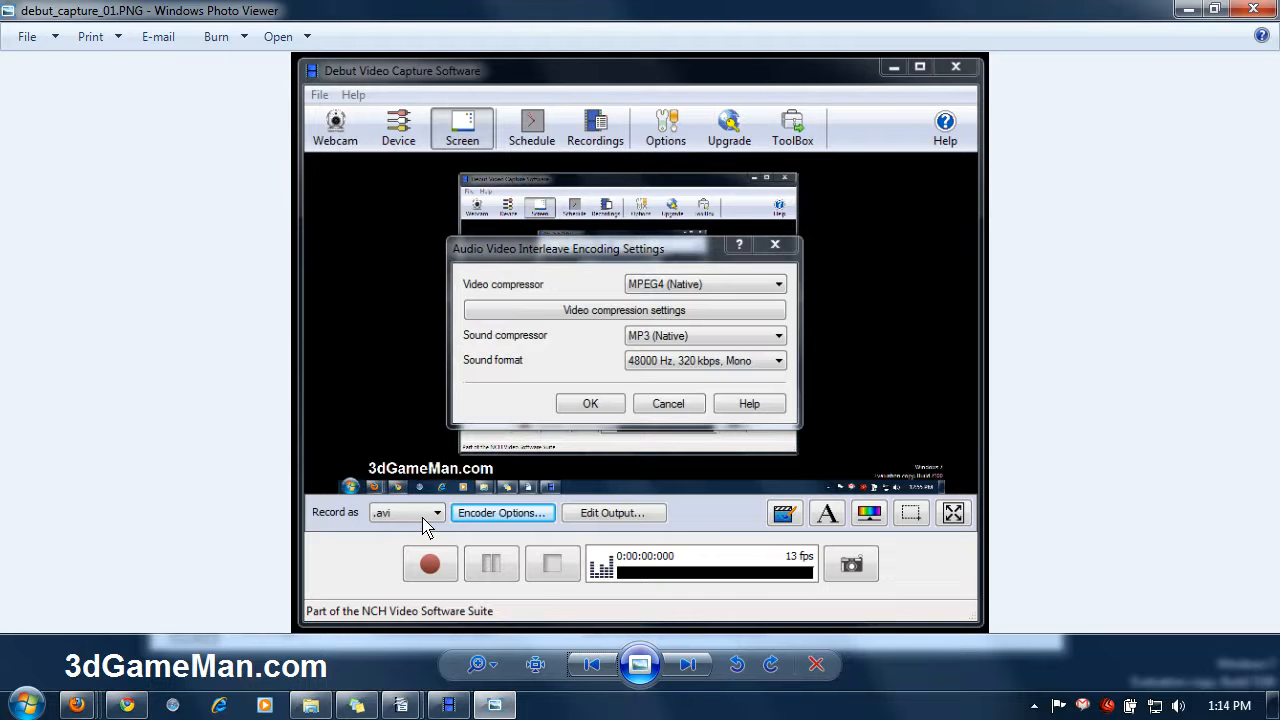
{"action": "mouse_move", "coordinate": [500, 520]}
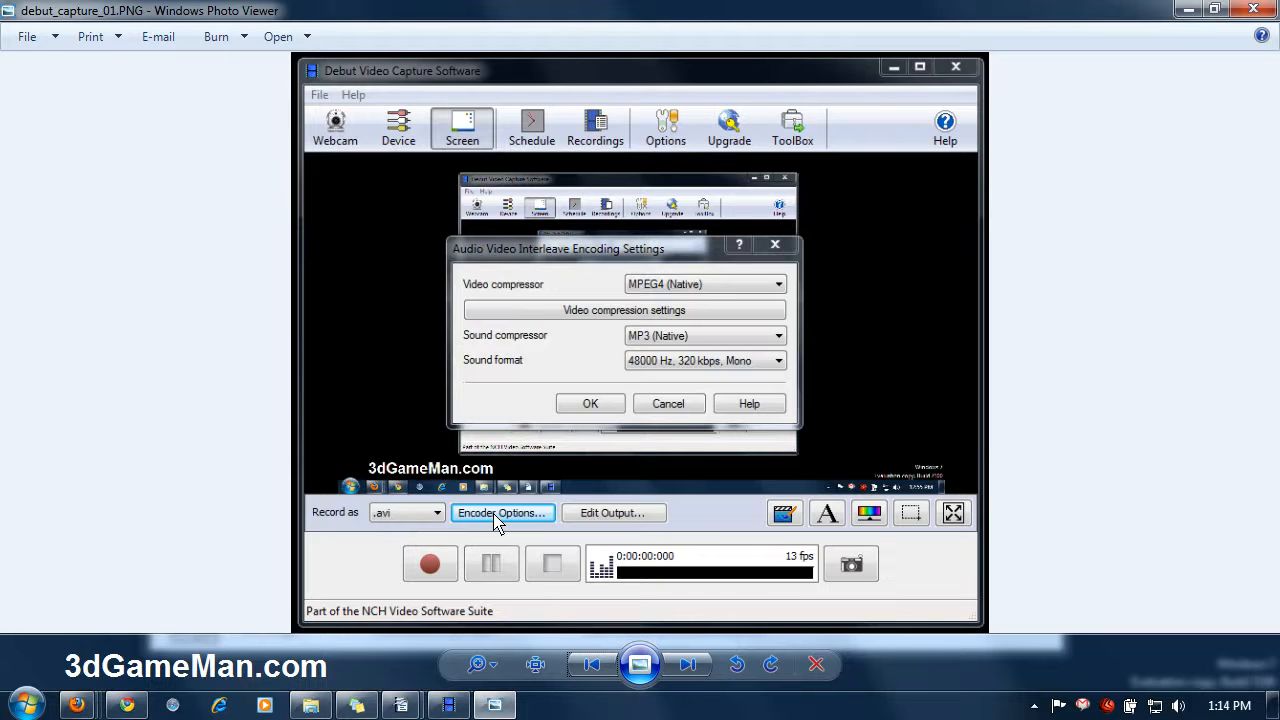
{"action": "mouse_move", "coordinate": [476, 294]}
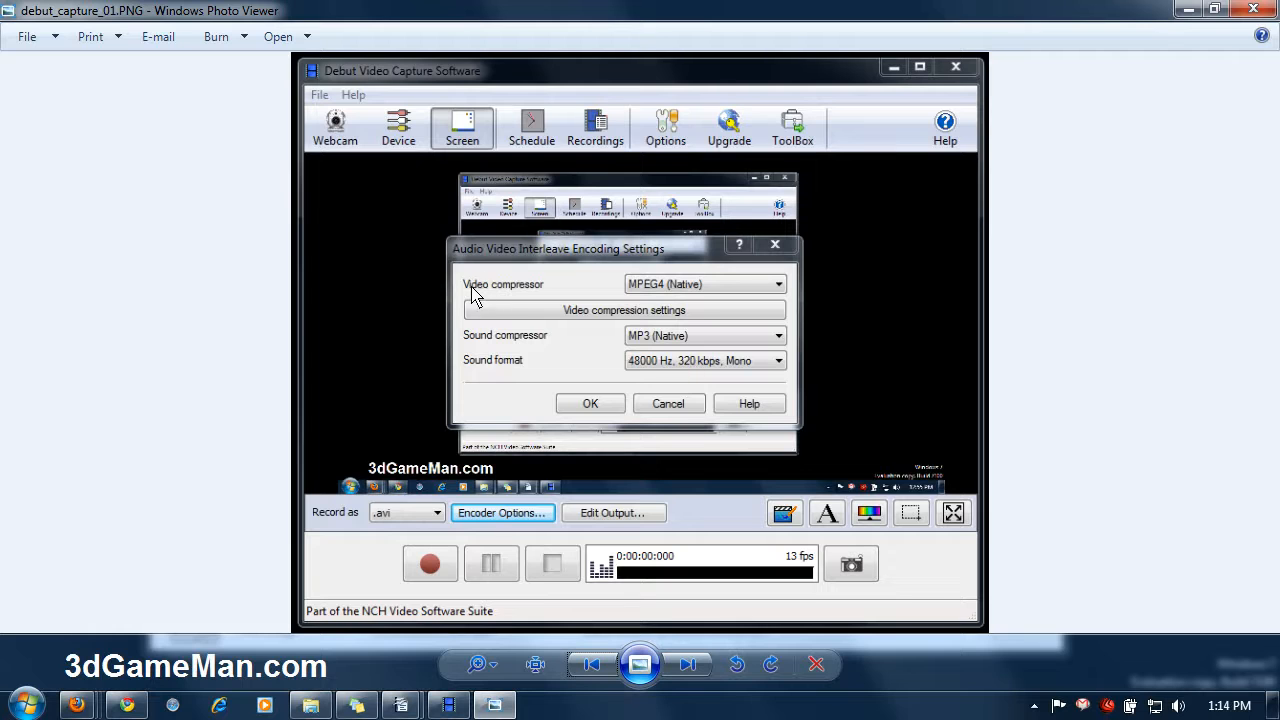
{"action": "mouse_move", "coordinate": [672, 302]}
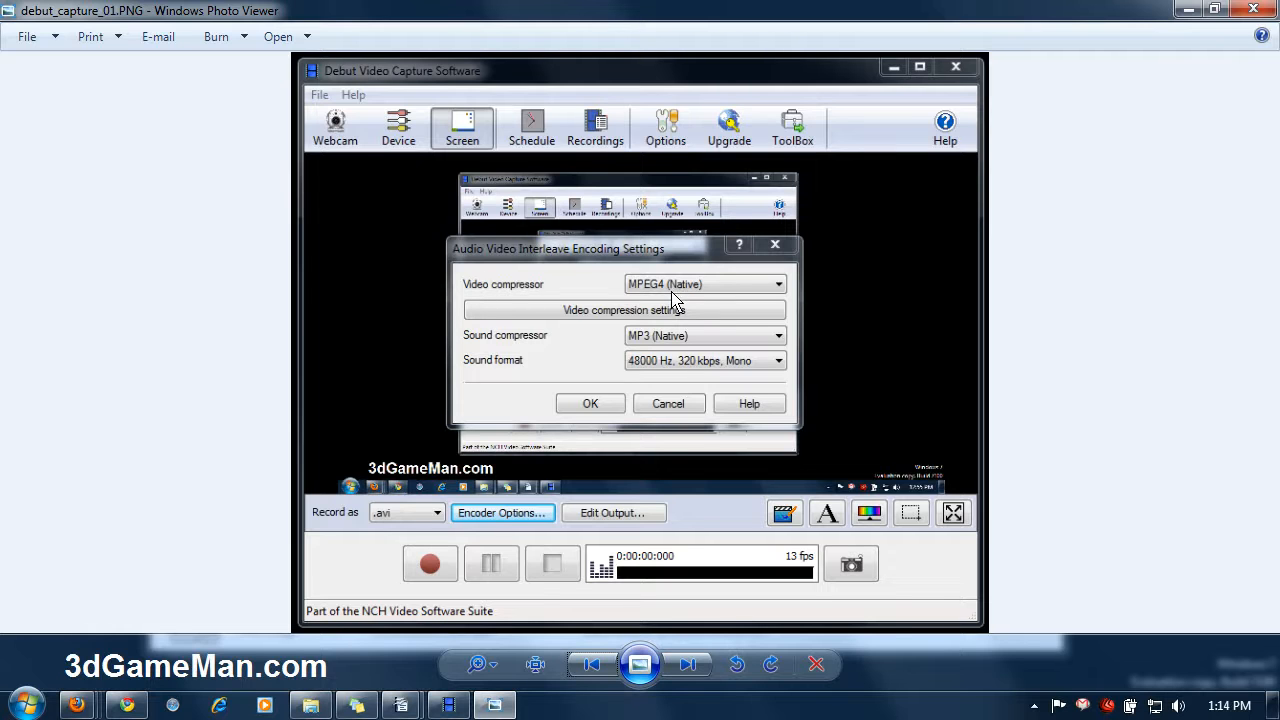
{"action": "mouse_move", "coordinate": [684, 320]}
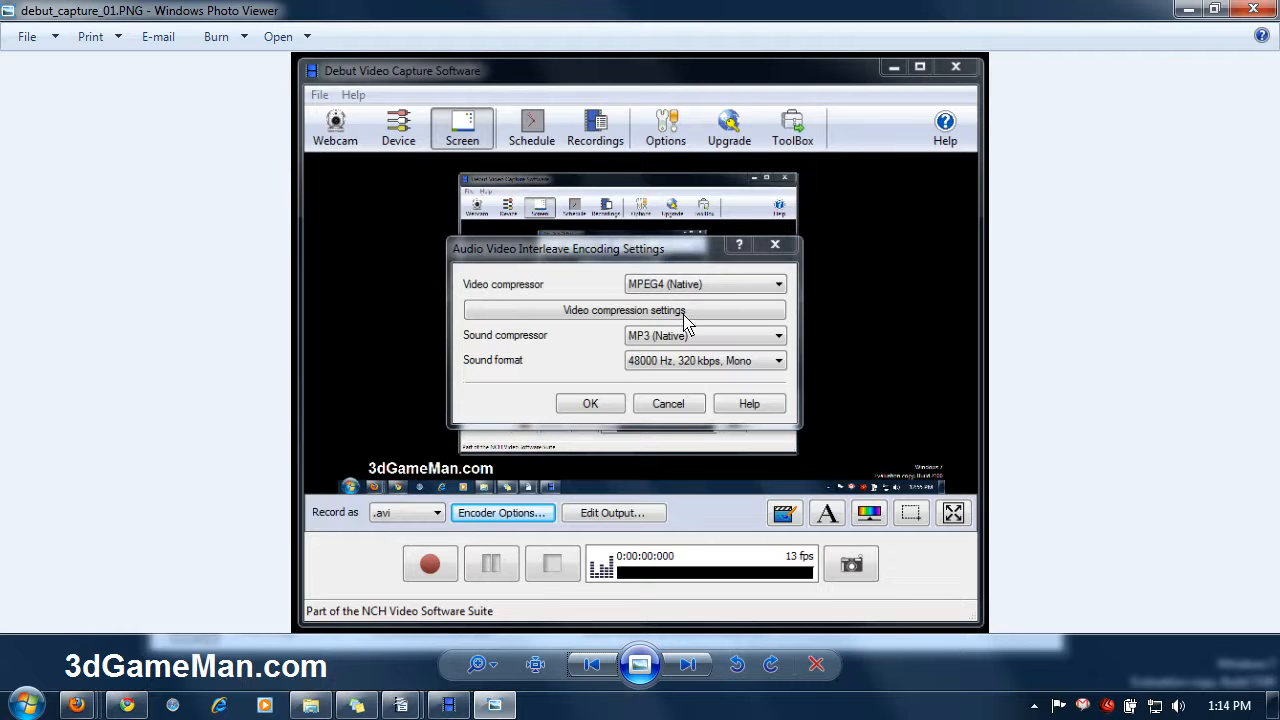
Step: Advance to debut_capture_02.PNG showing MPEG4 encoding with 4096 kbps average and maximum bitrates
{"action": "left_click", "coordinate": [624, 310]}
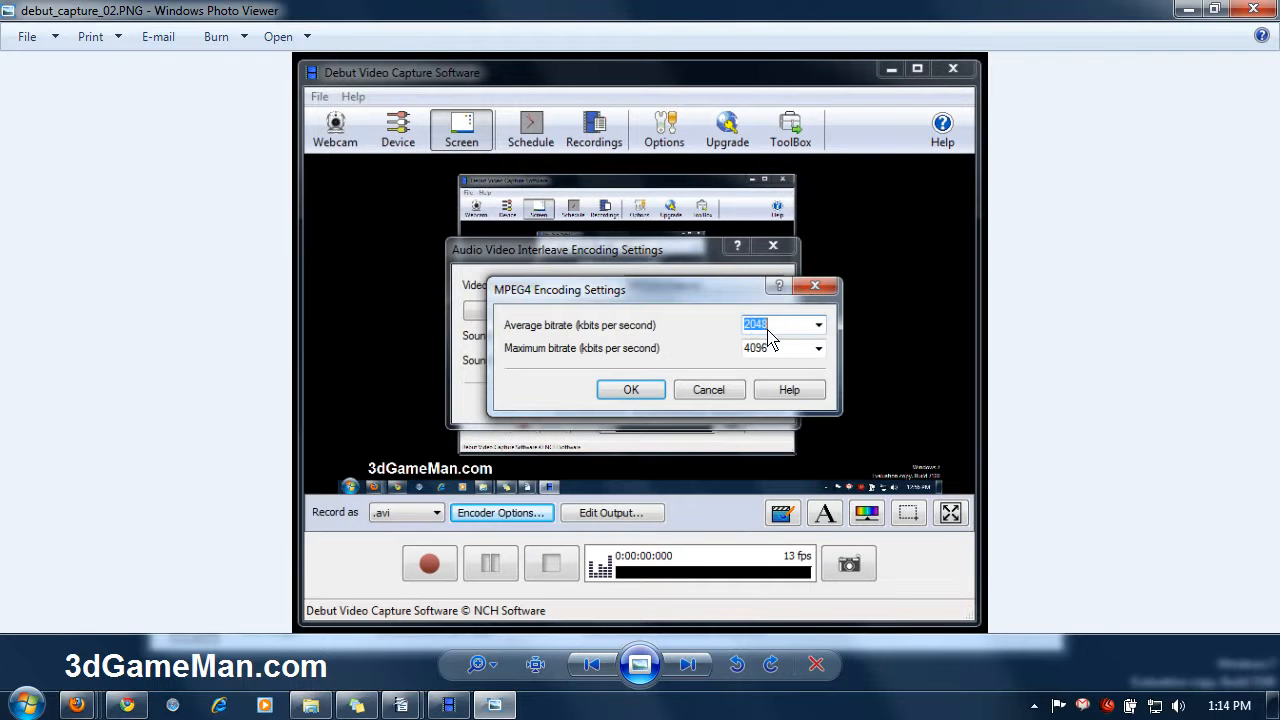
{"action": "mouse_move", "coordinate": [748, 360]}
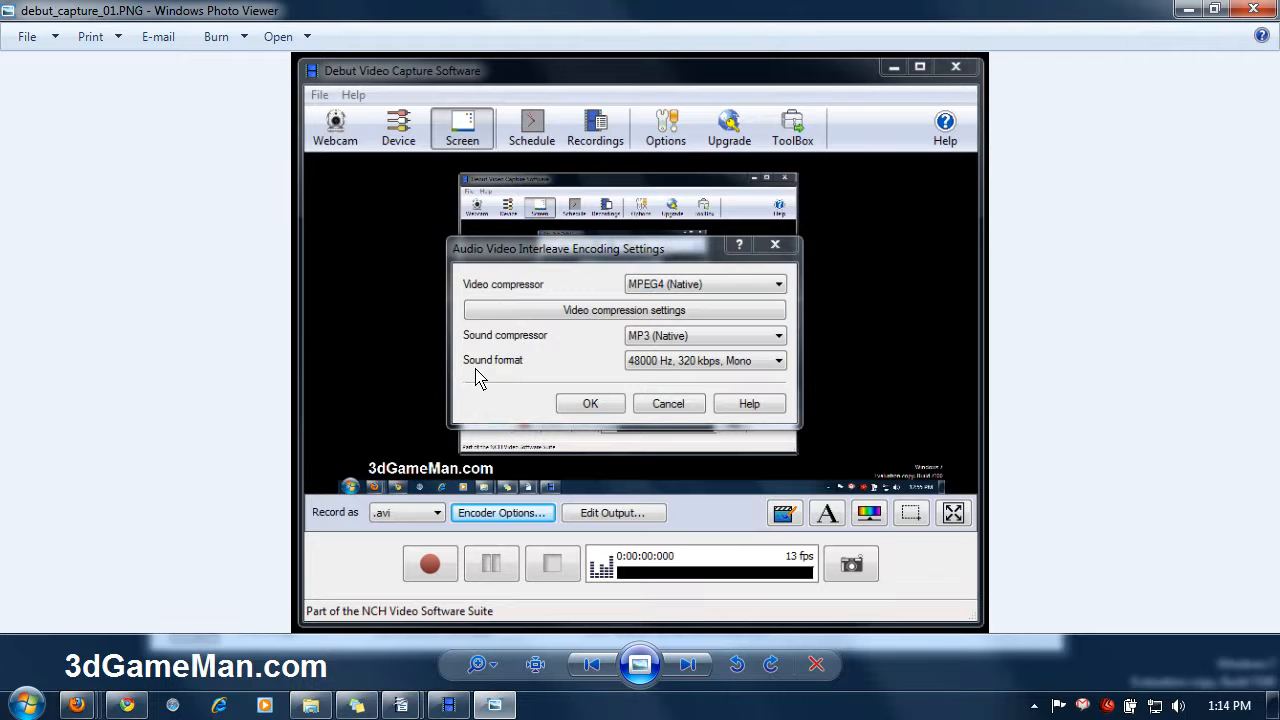
{"action": "mouse_move", "coordinate": [650, 372]}
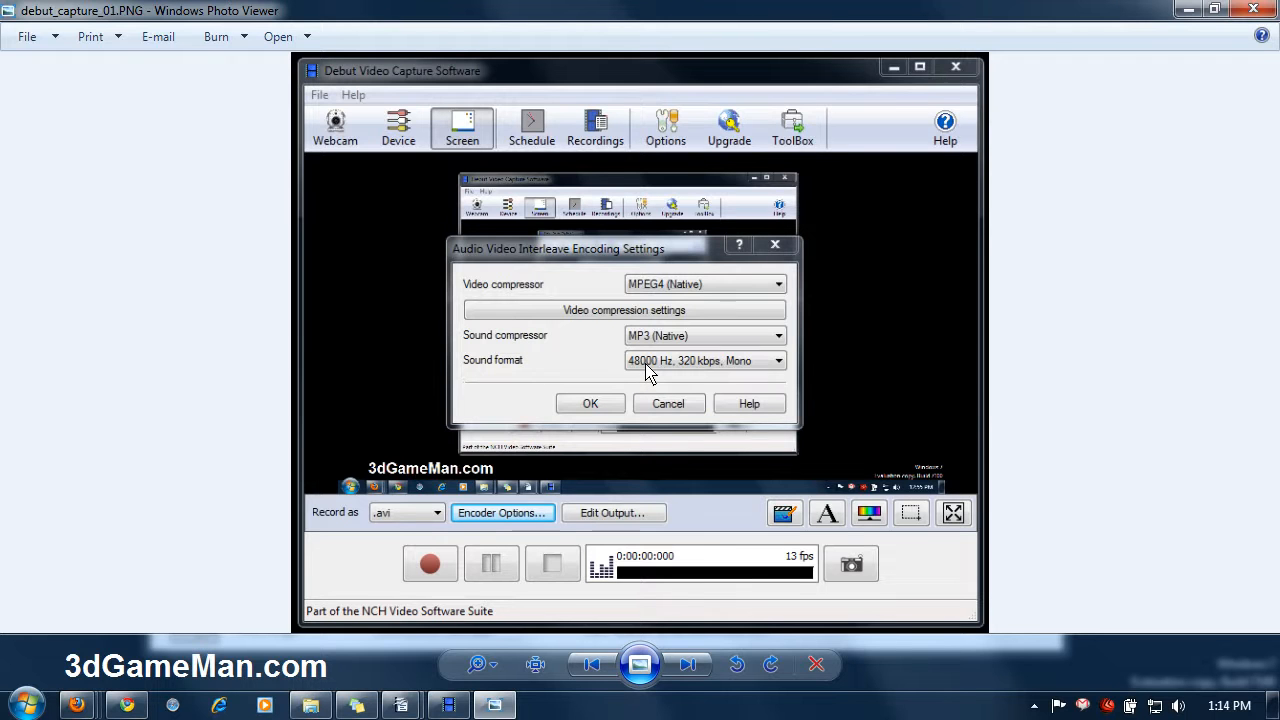
{"action": "mouse_move", "coordinate": [670, 372]}
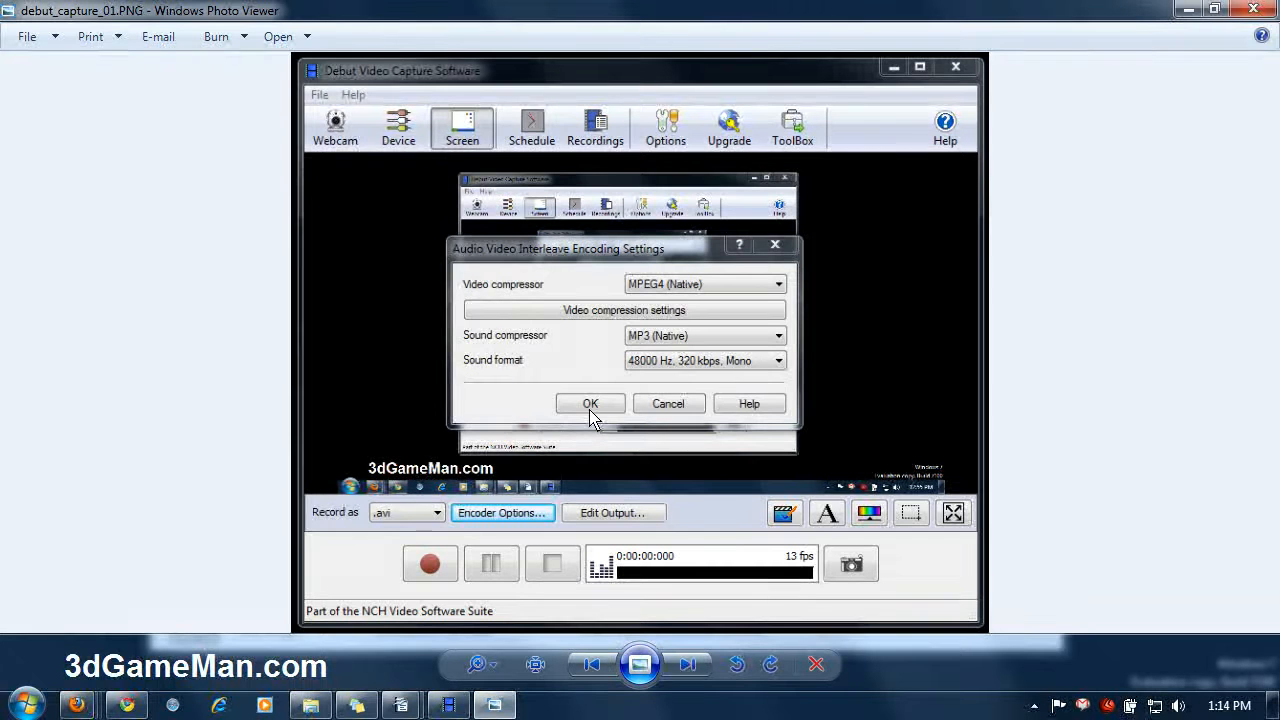
{"action": "mouse_move", "coordinate": [600, 518]}
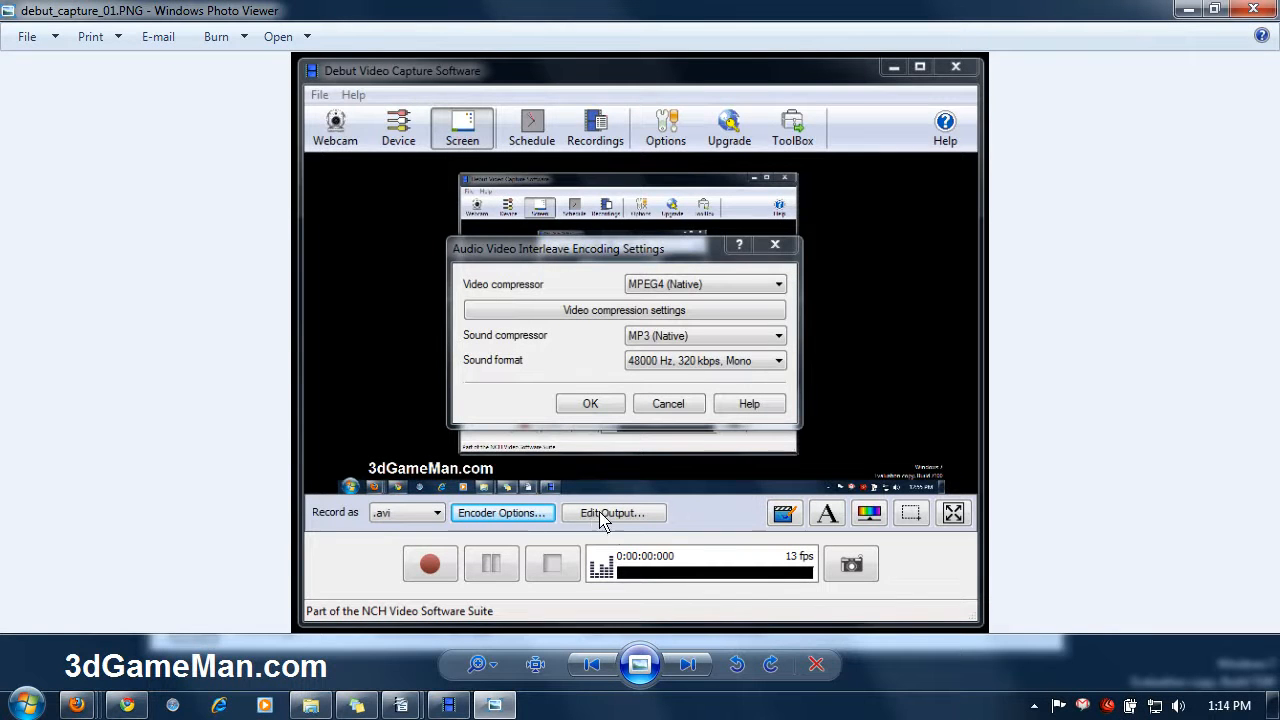
{"action": "mouse_move", "coordinate": [630, 516]}
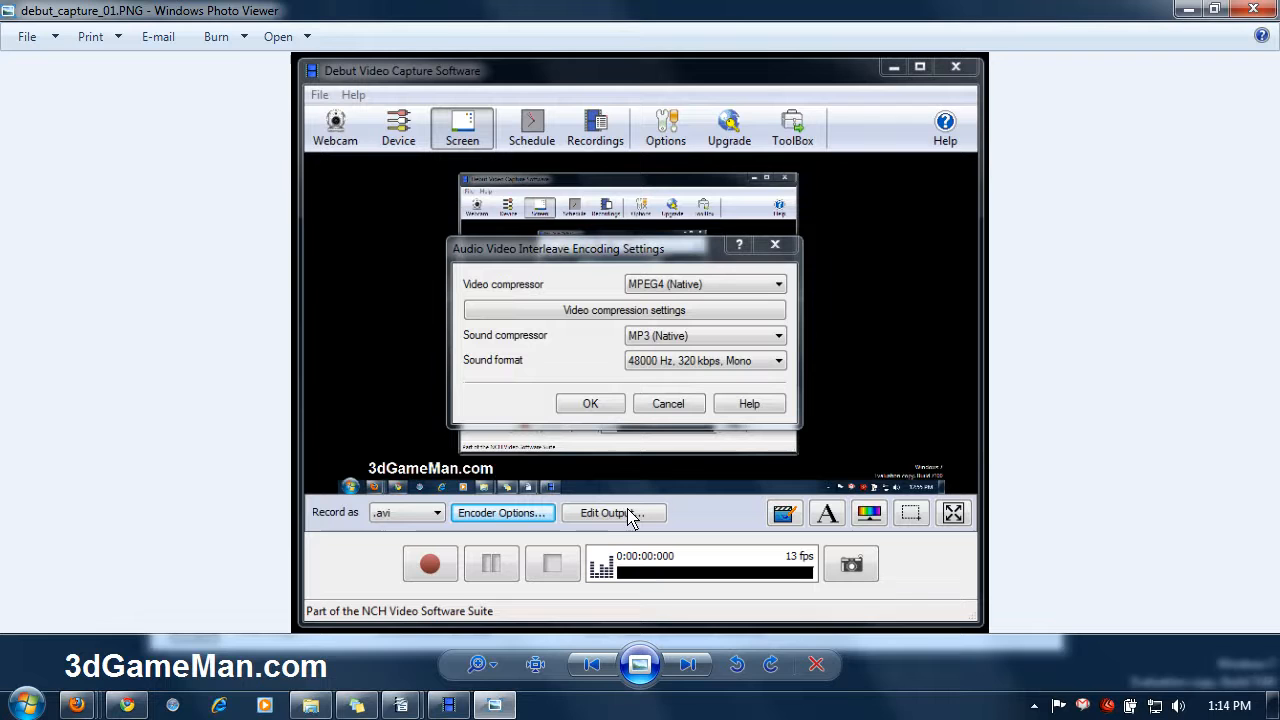